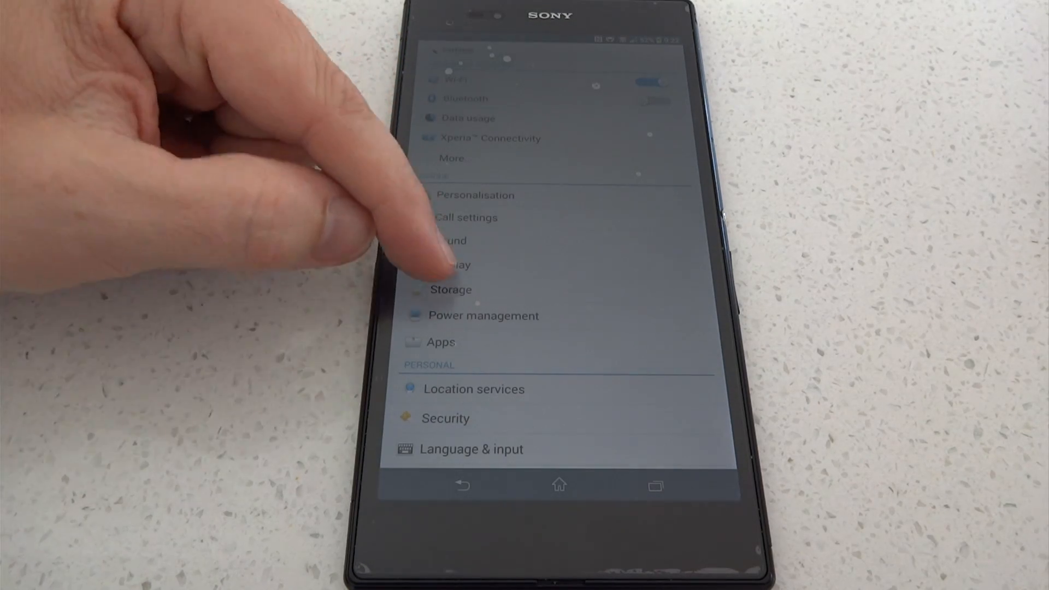
Open the phone's Display settings and dismiss the brightness slider.
{"action": "left_click", "coordinate": [456, 264]}
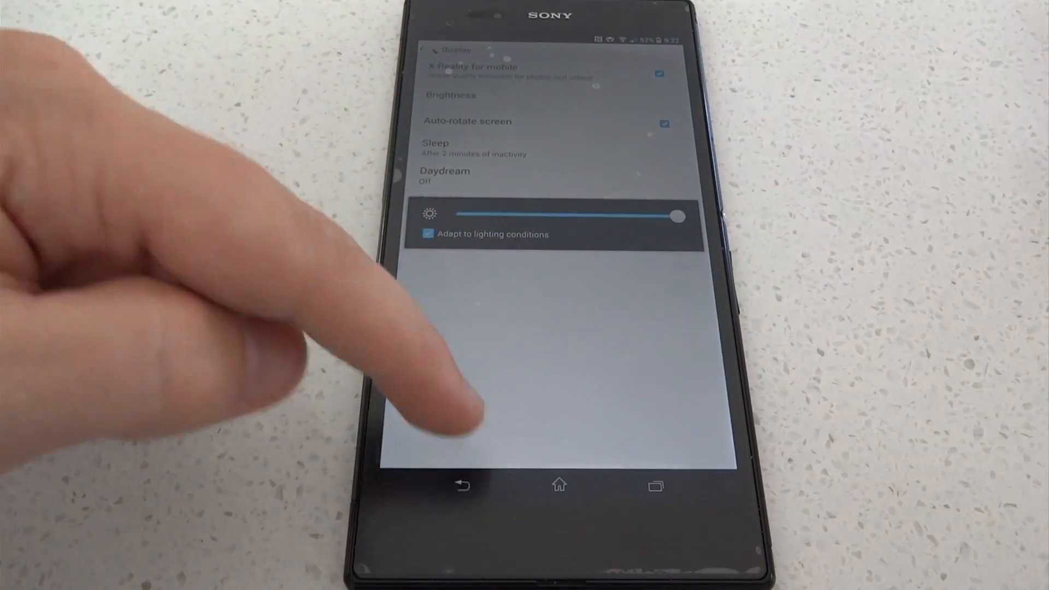
{"action": "left_click", "coordinate": [559, 485]}
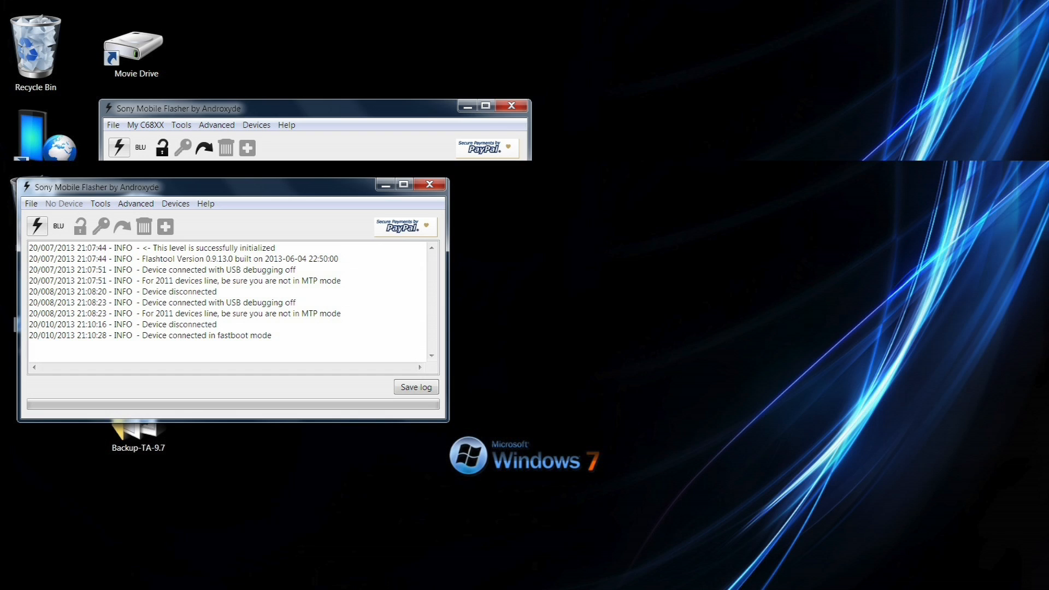
Start a firmware flash and confirm Flashmode as the boot mode.
{"action": "left_click", "coordinate": [38, 226]}
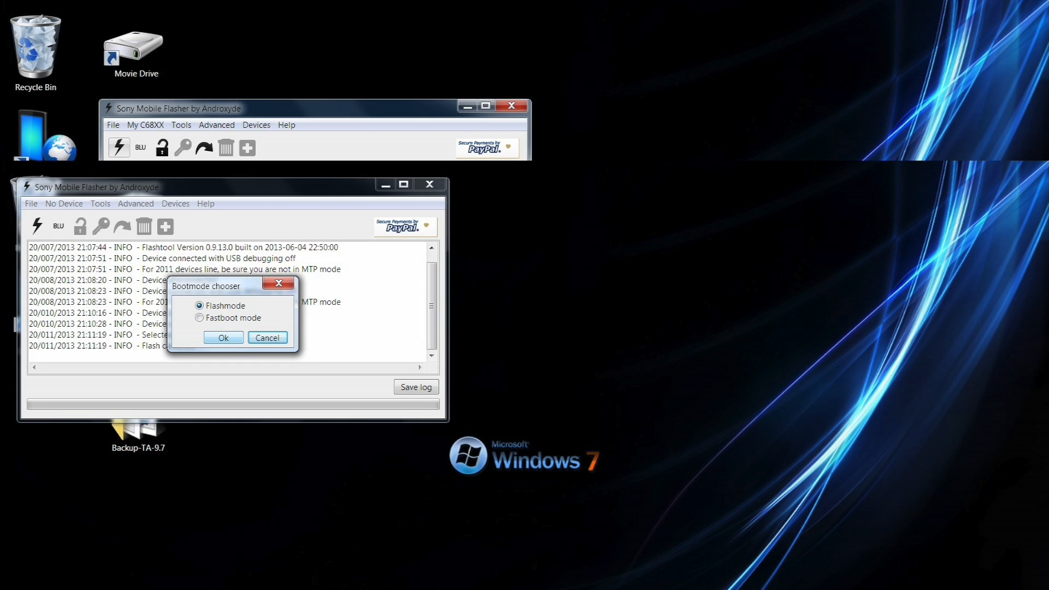
{"action": "left_click", "coordinate": [222, 337]}
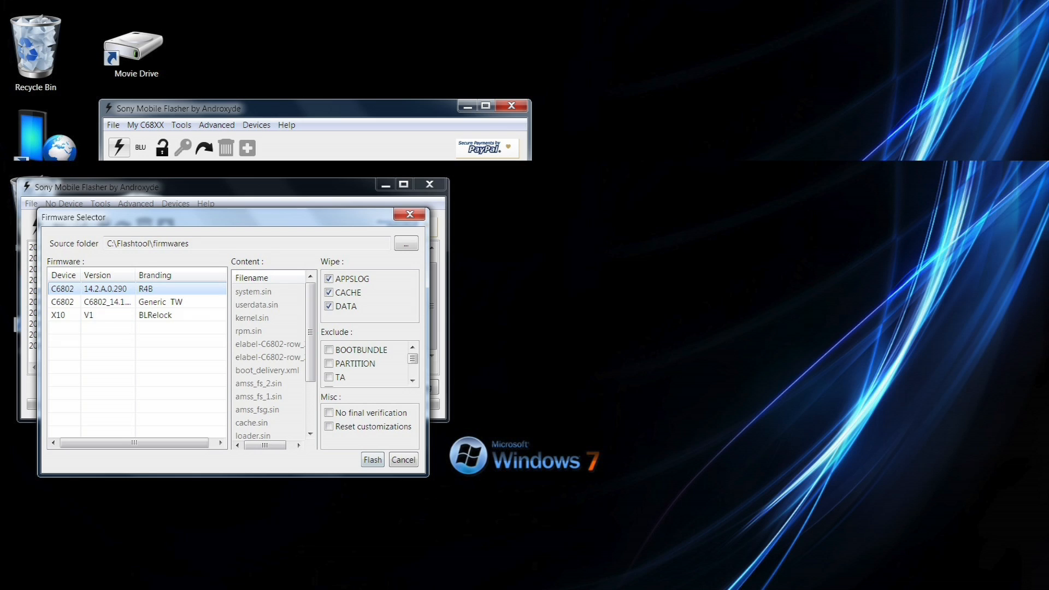
Flash the chosen 14.2.A.0.290 firmware and scroll the log as files process.
{"action": "left_click", "coordinate": [371, 460]}
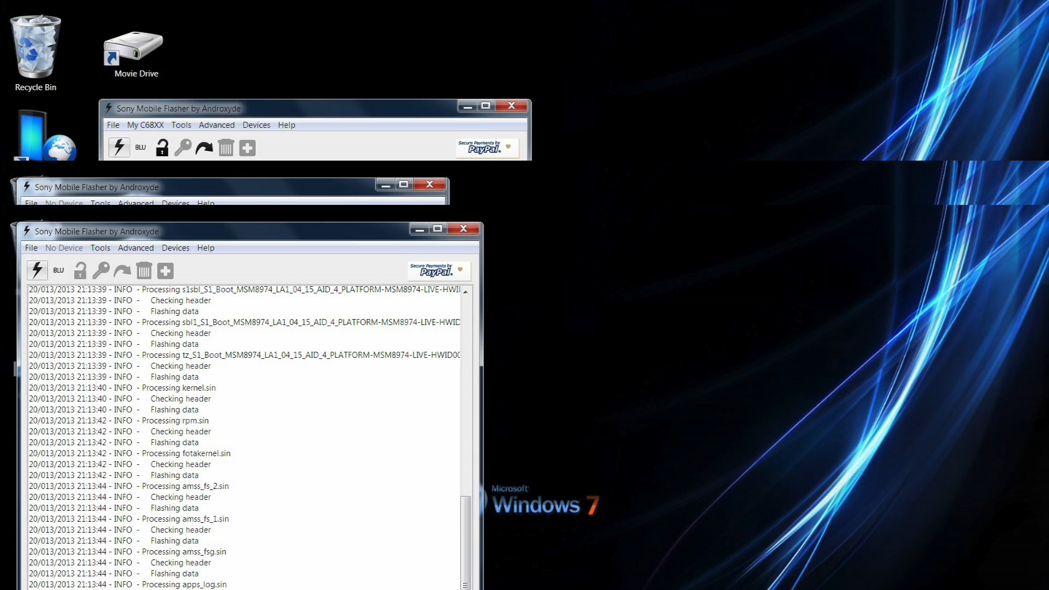
{"action": "scroll", "scroll_direction": "down", "scroll_amount": 3}
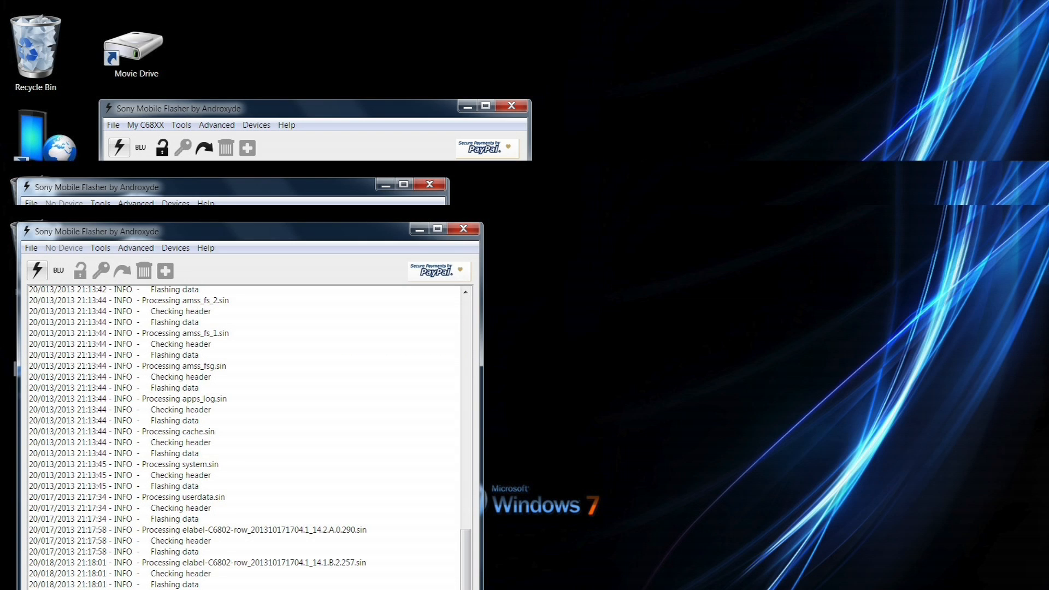